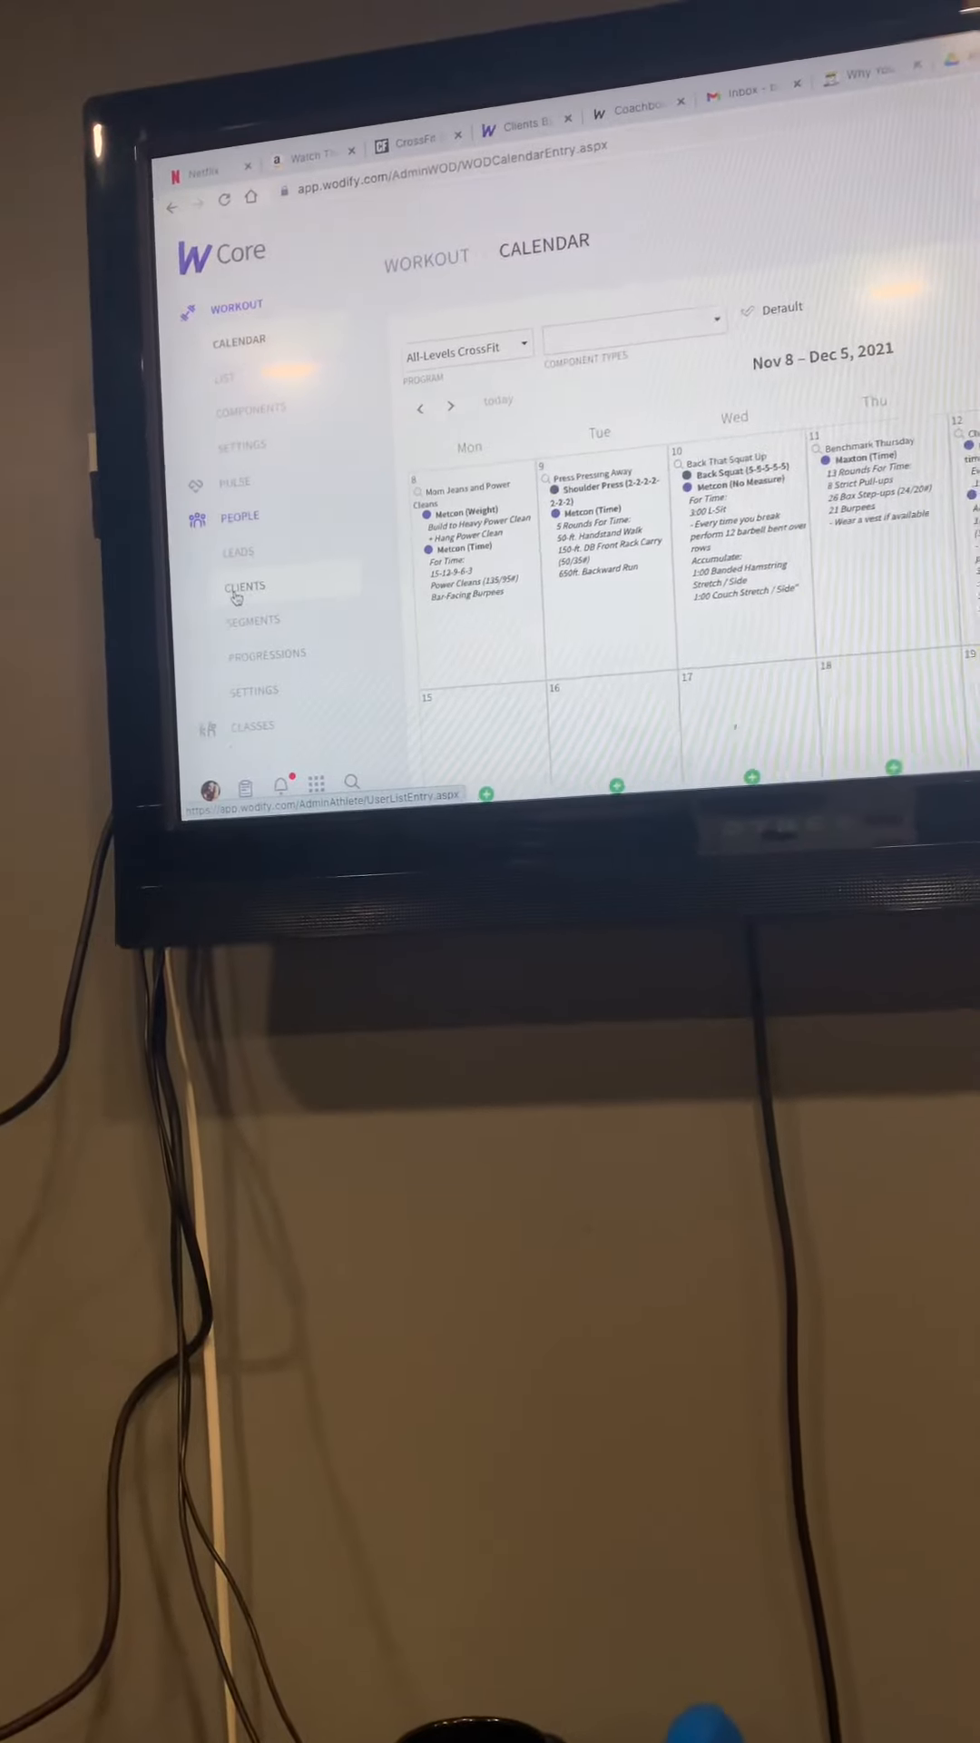
Go to the client list and search it for 'brian'
left_click(244, 585)
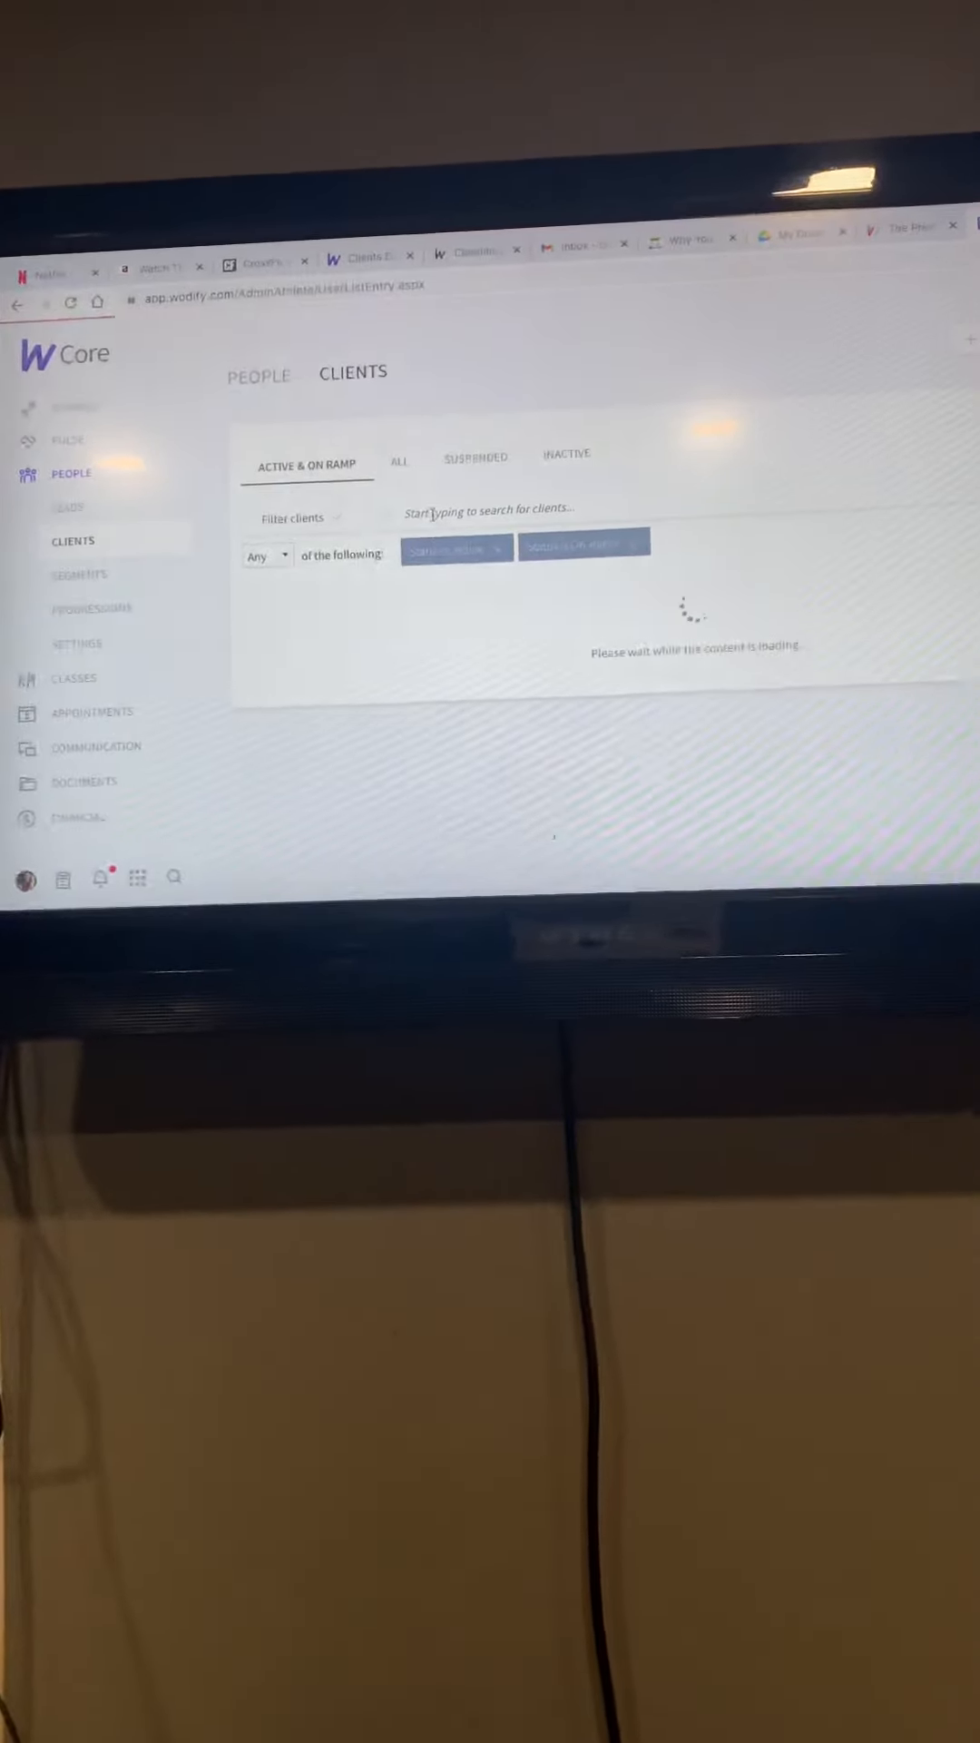
type("brian")
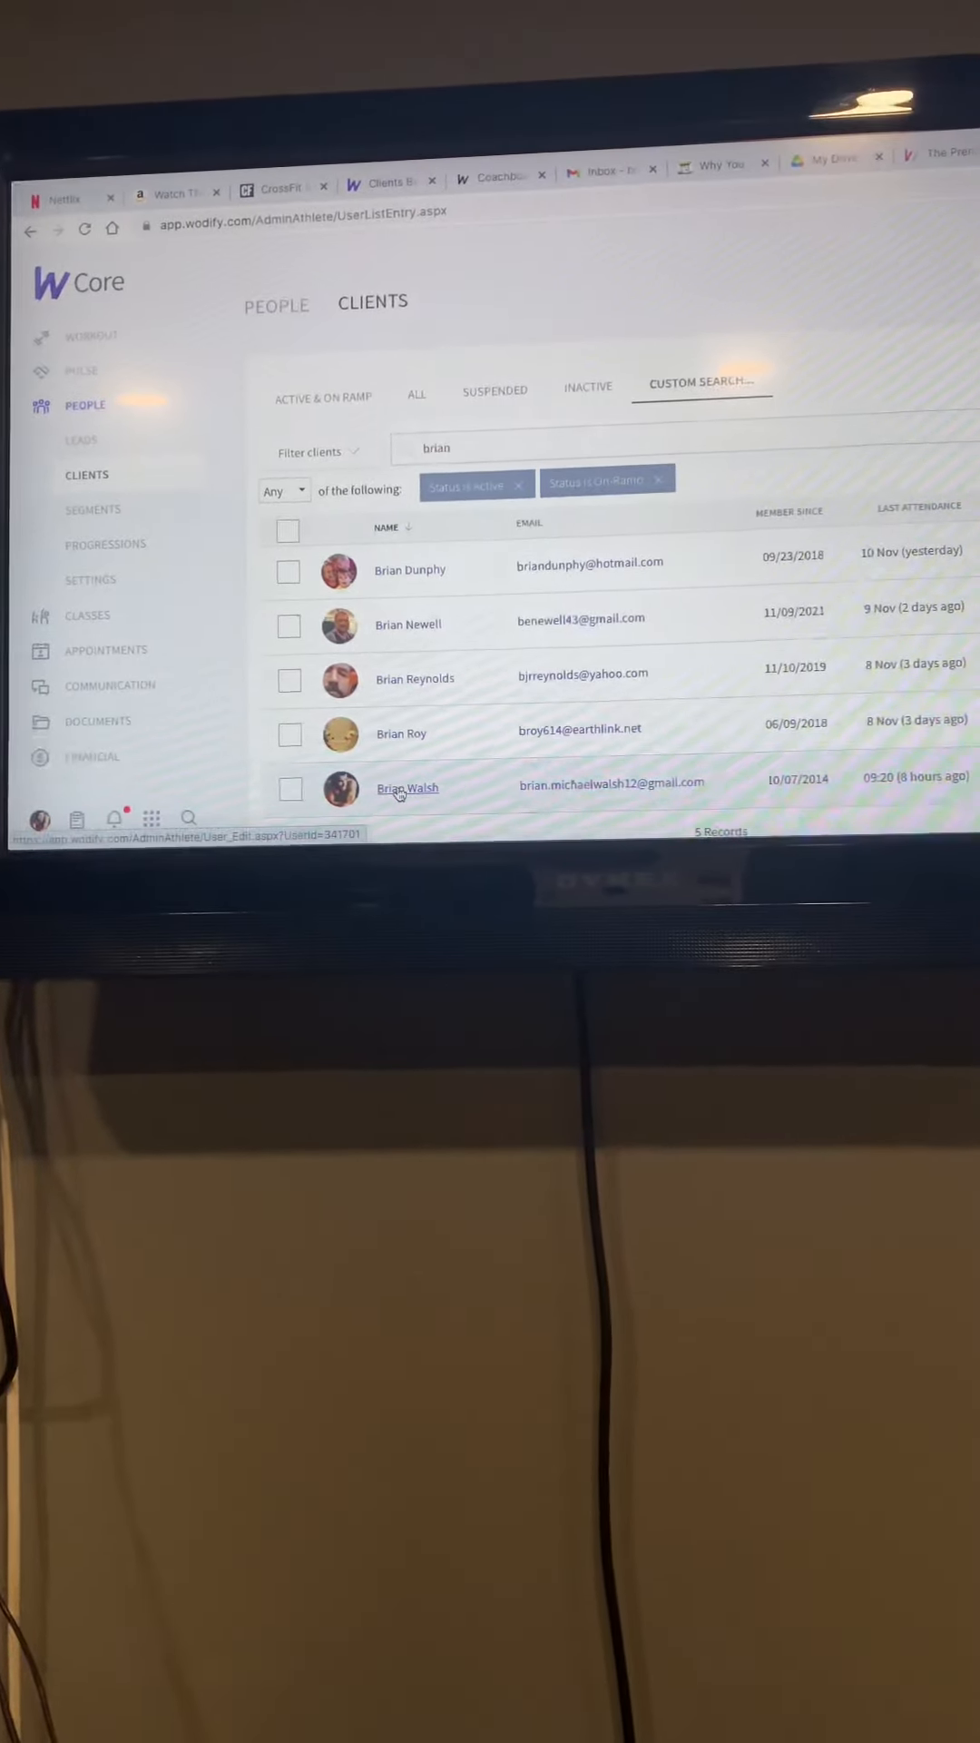
left_click(407, 788)
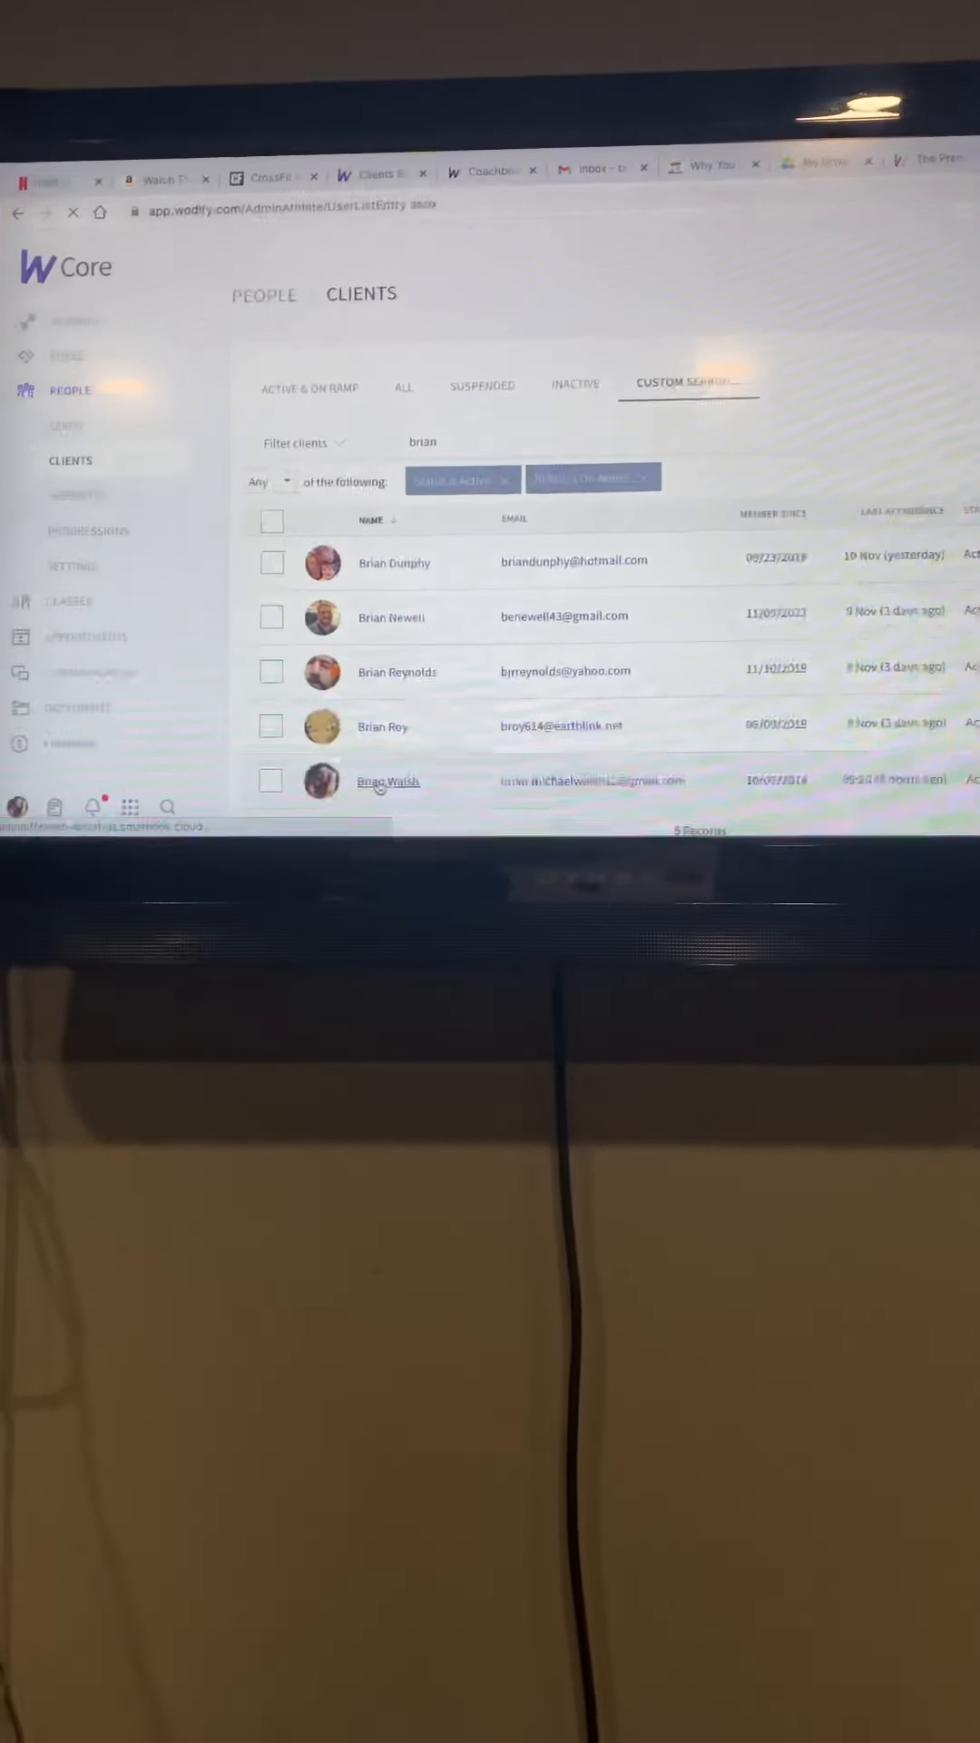
left_click(387, 781)
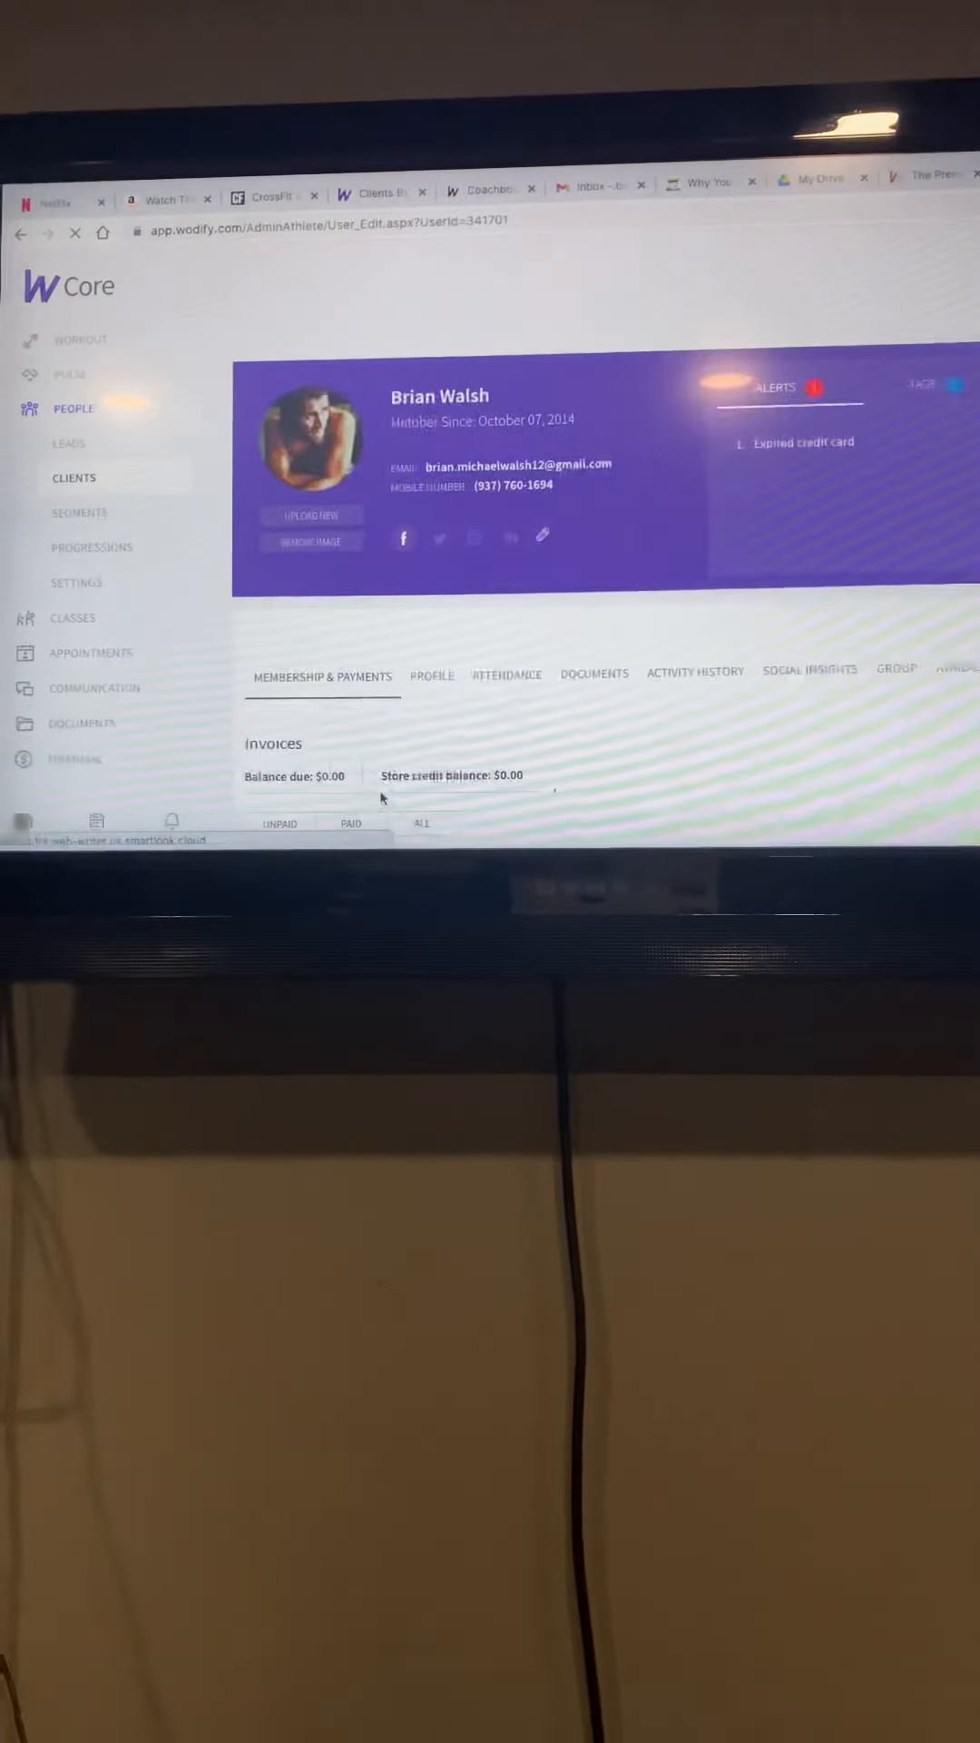
scroll("down", 3)
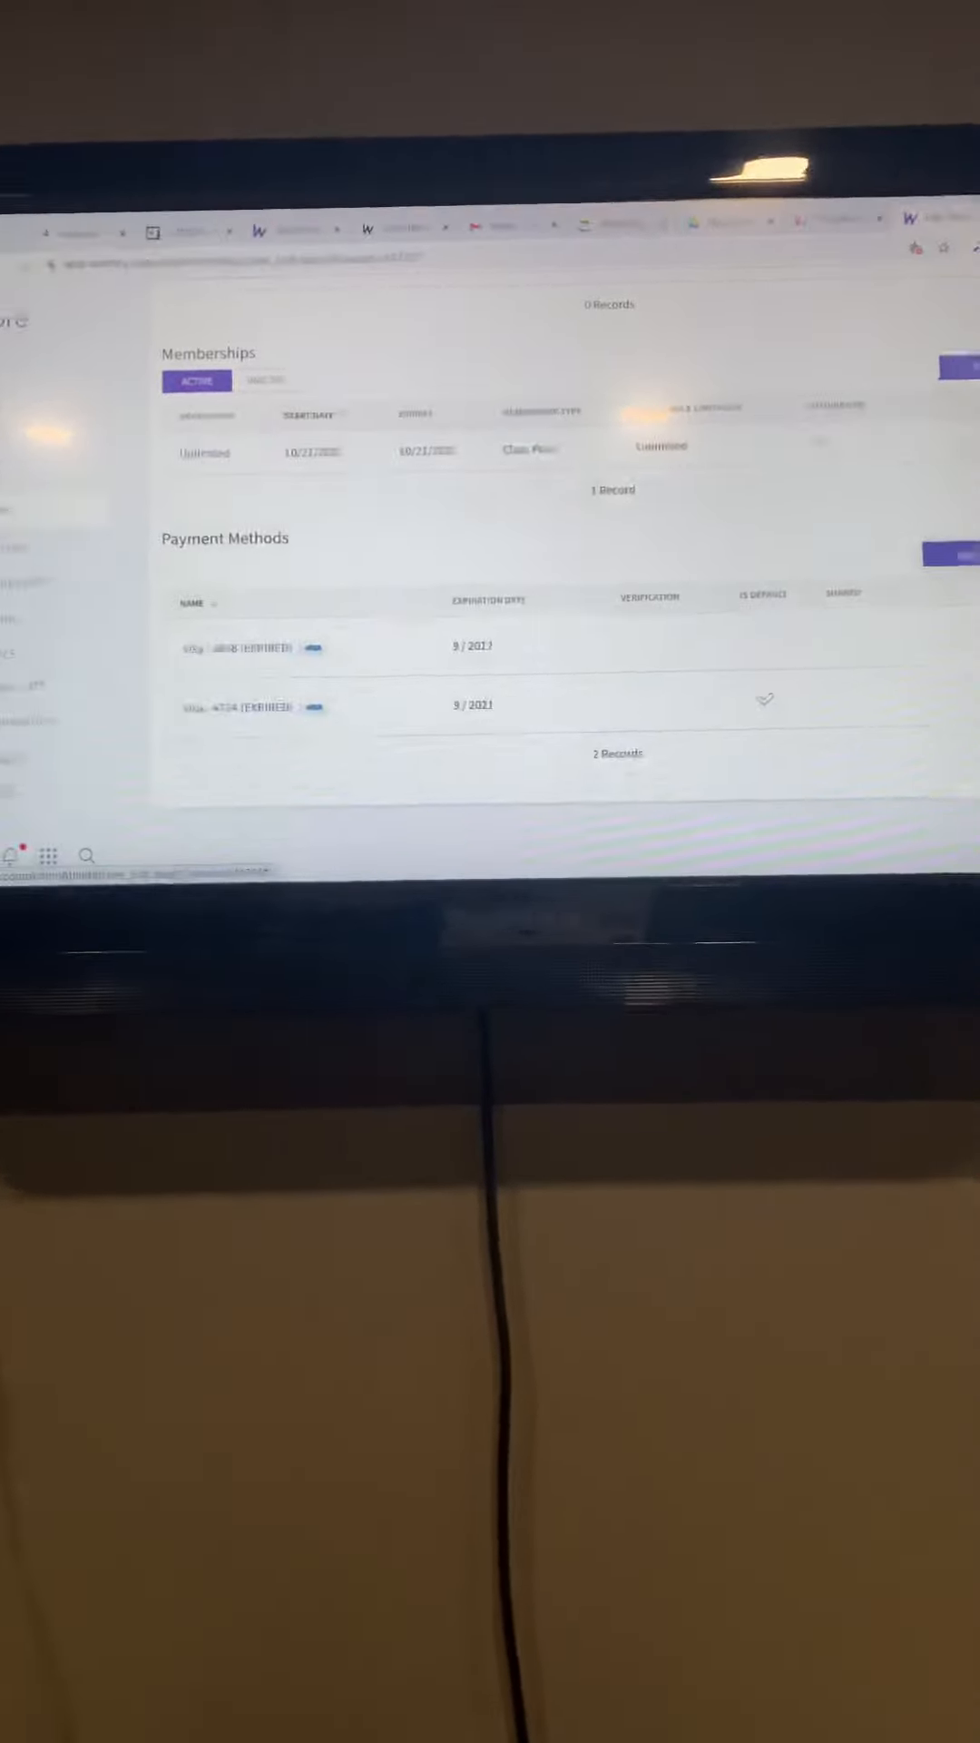
Begin a new payment method with Credit Card as the type, and continue
left_click(951, 602)
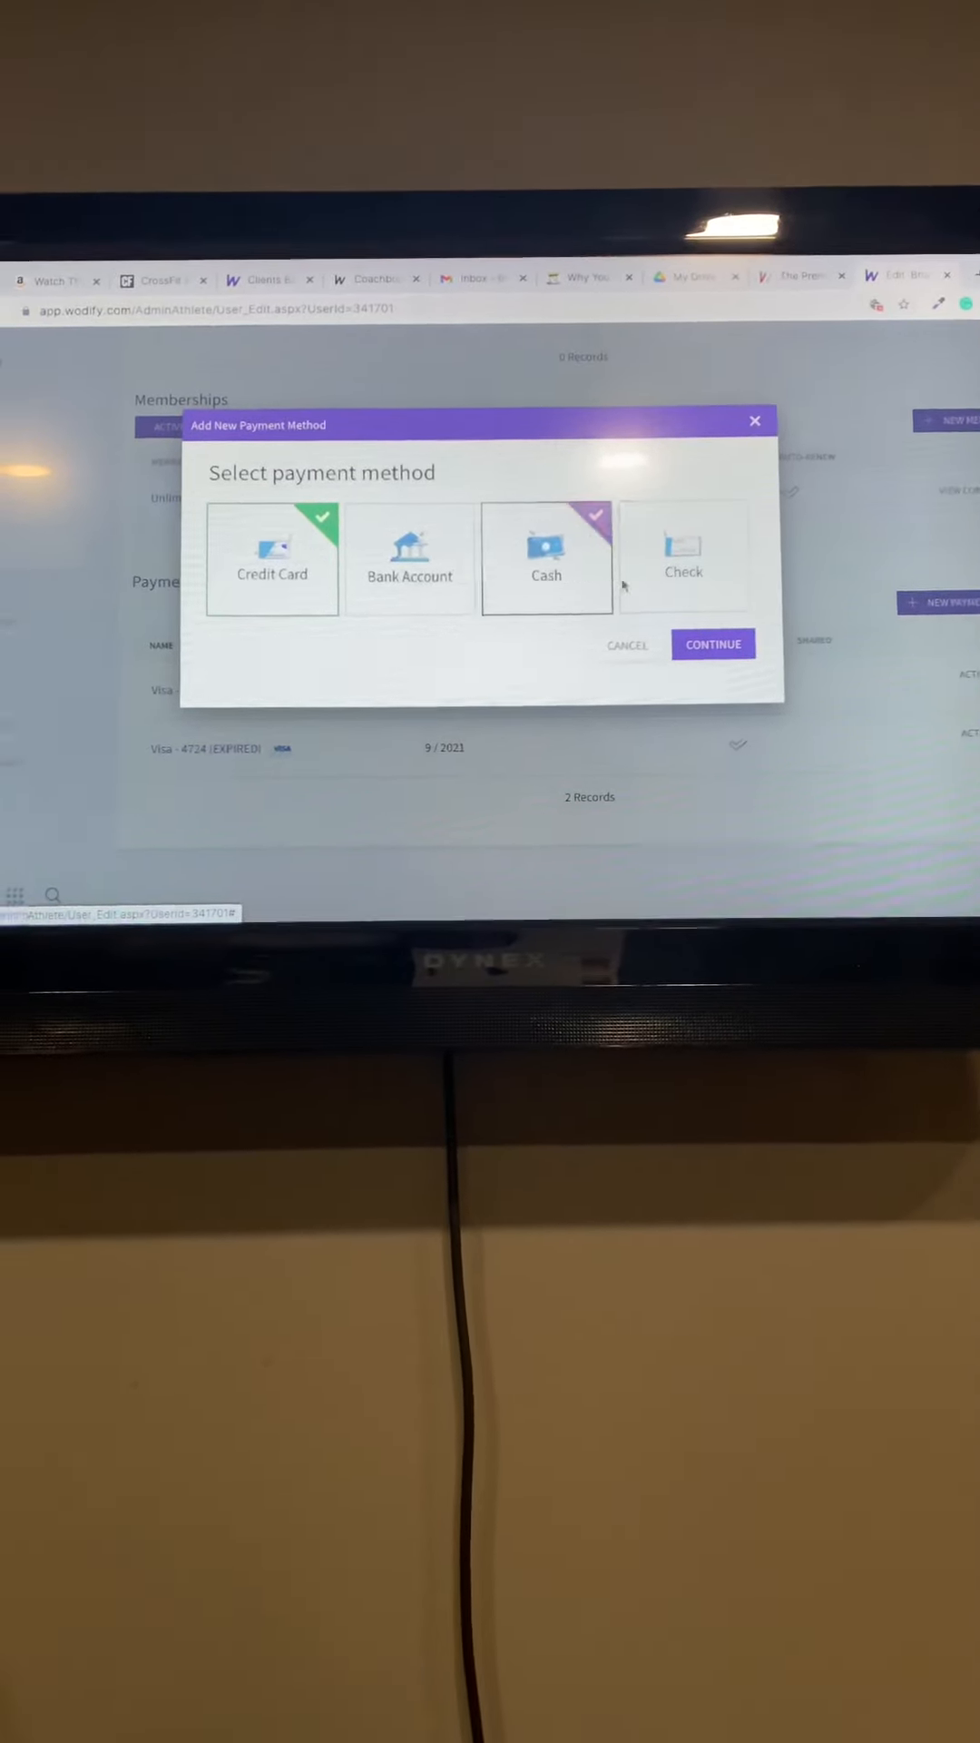
left_click(407, 558)
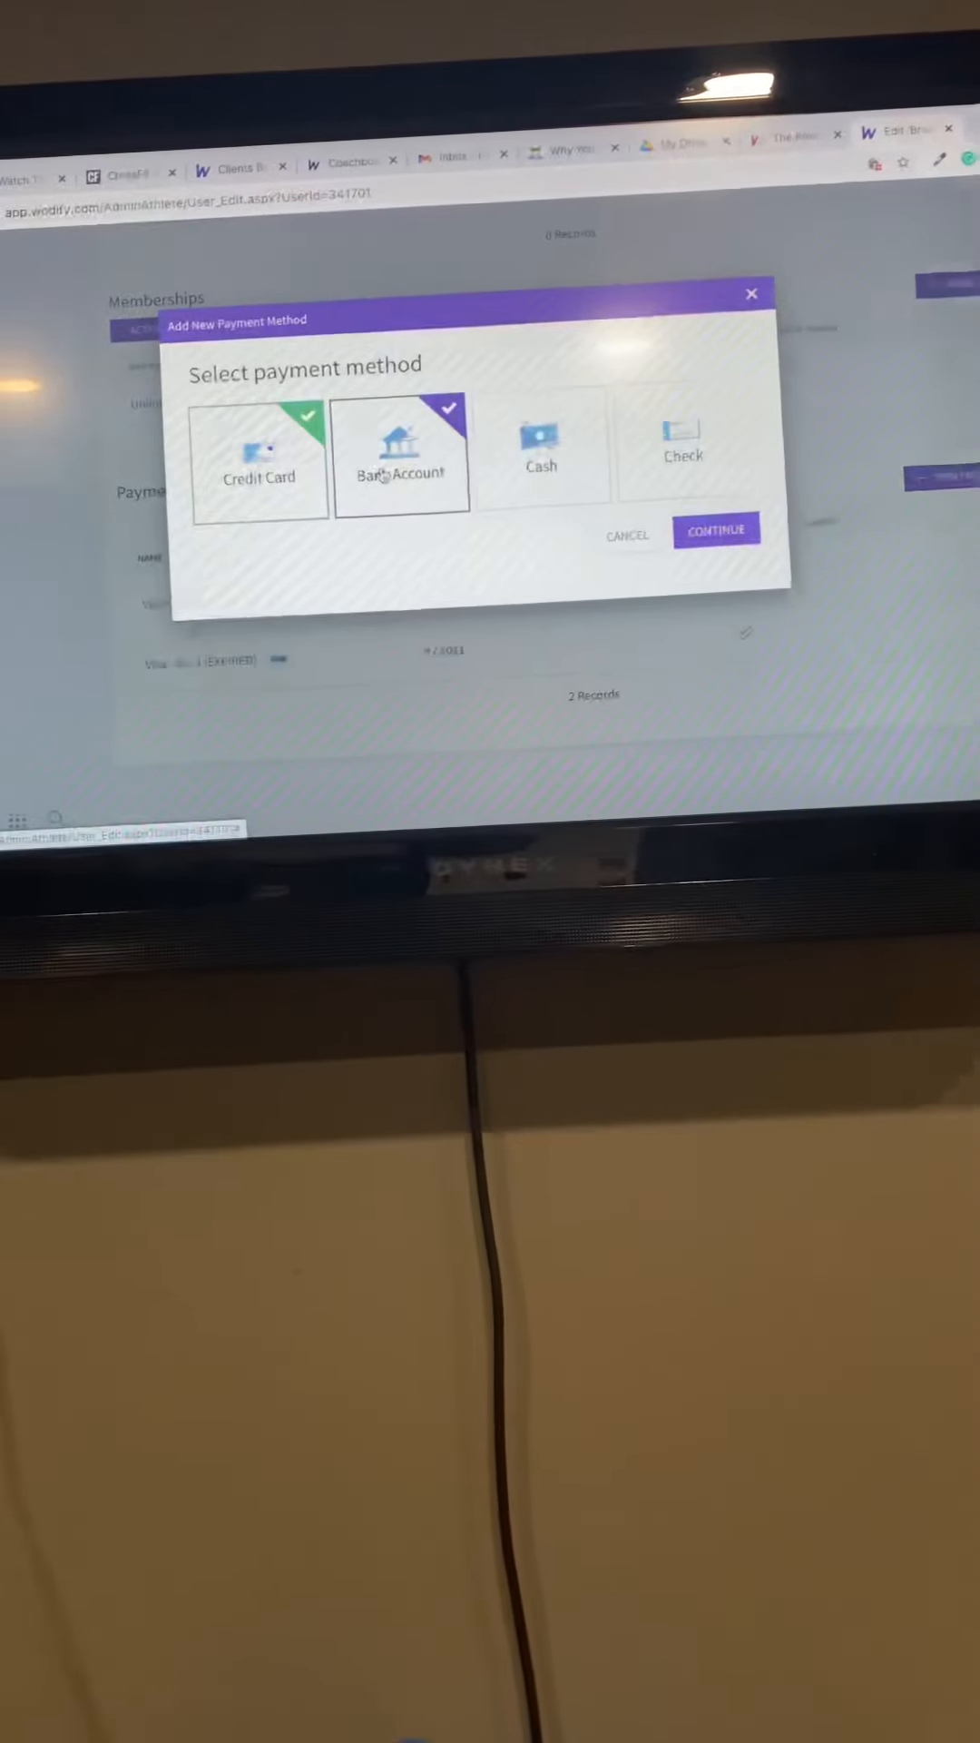
left_click(259, 456)
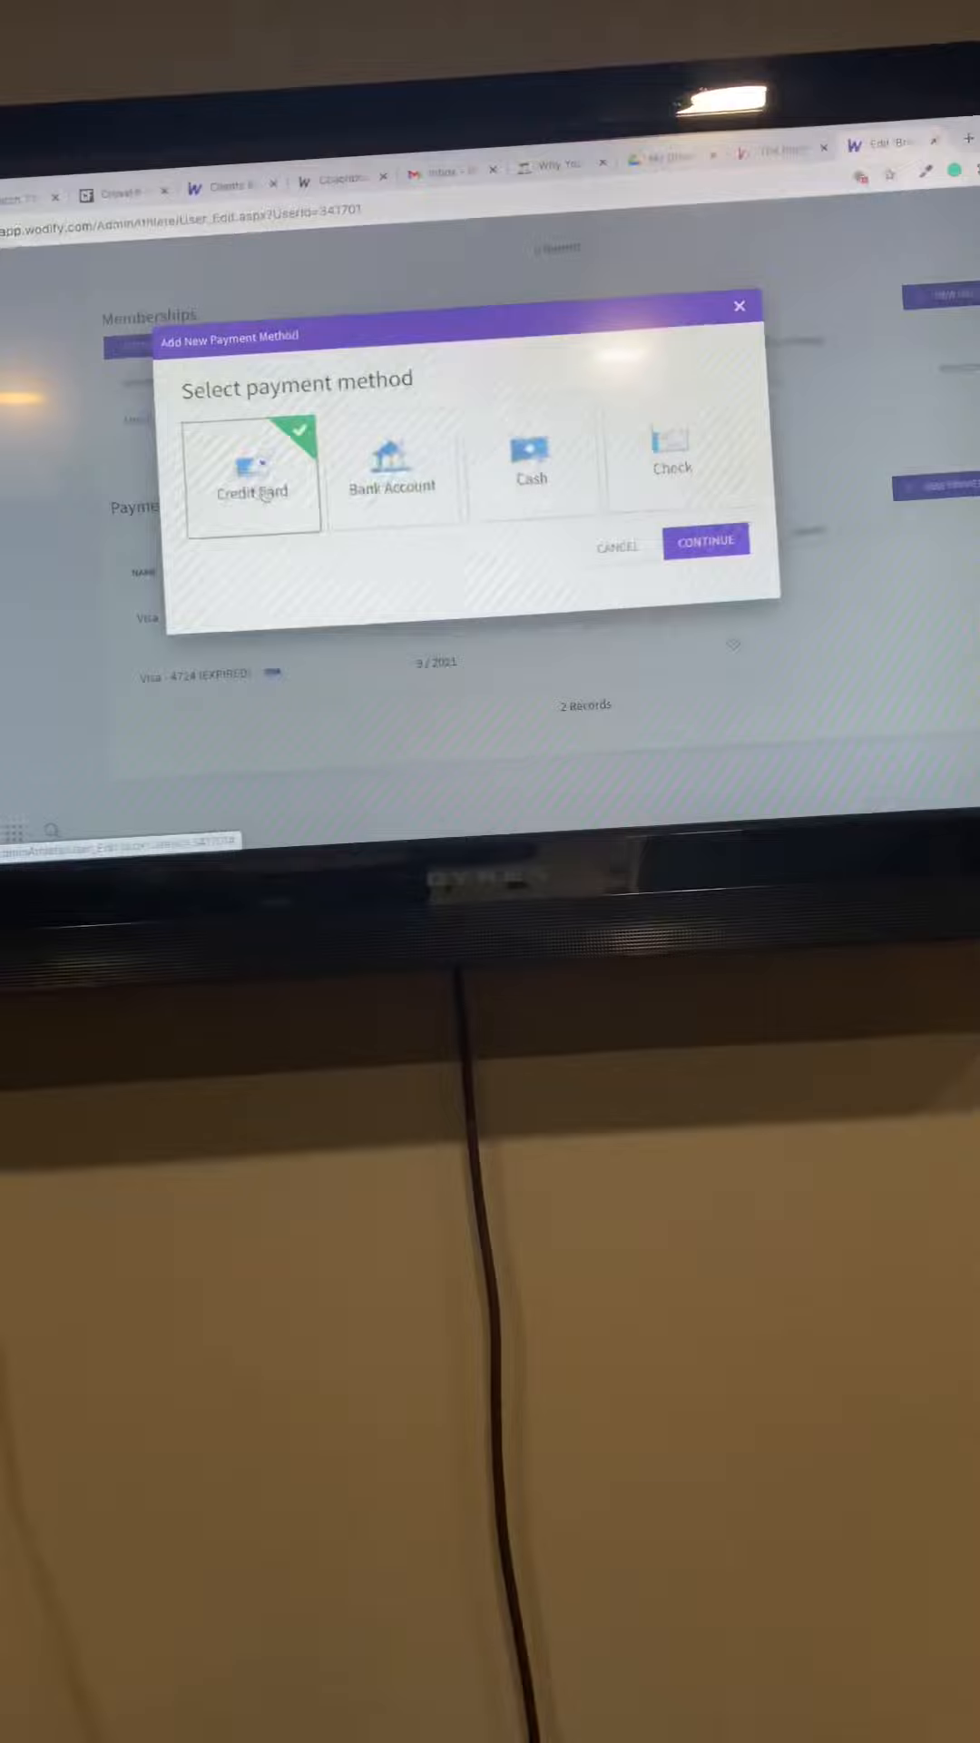
left_click(534, 456)
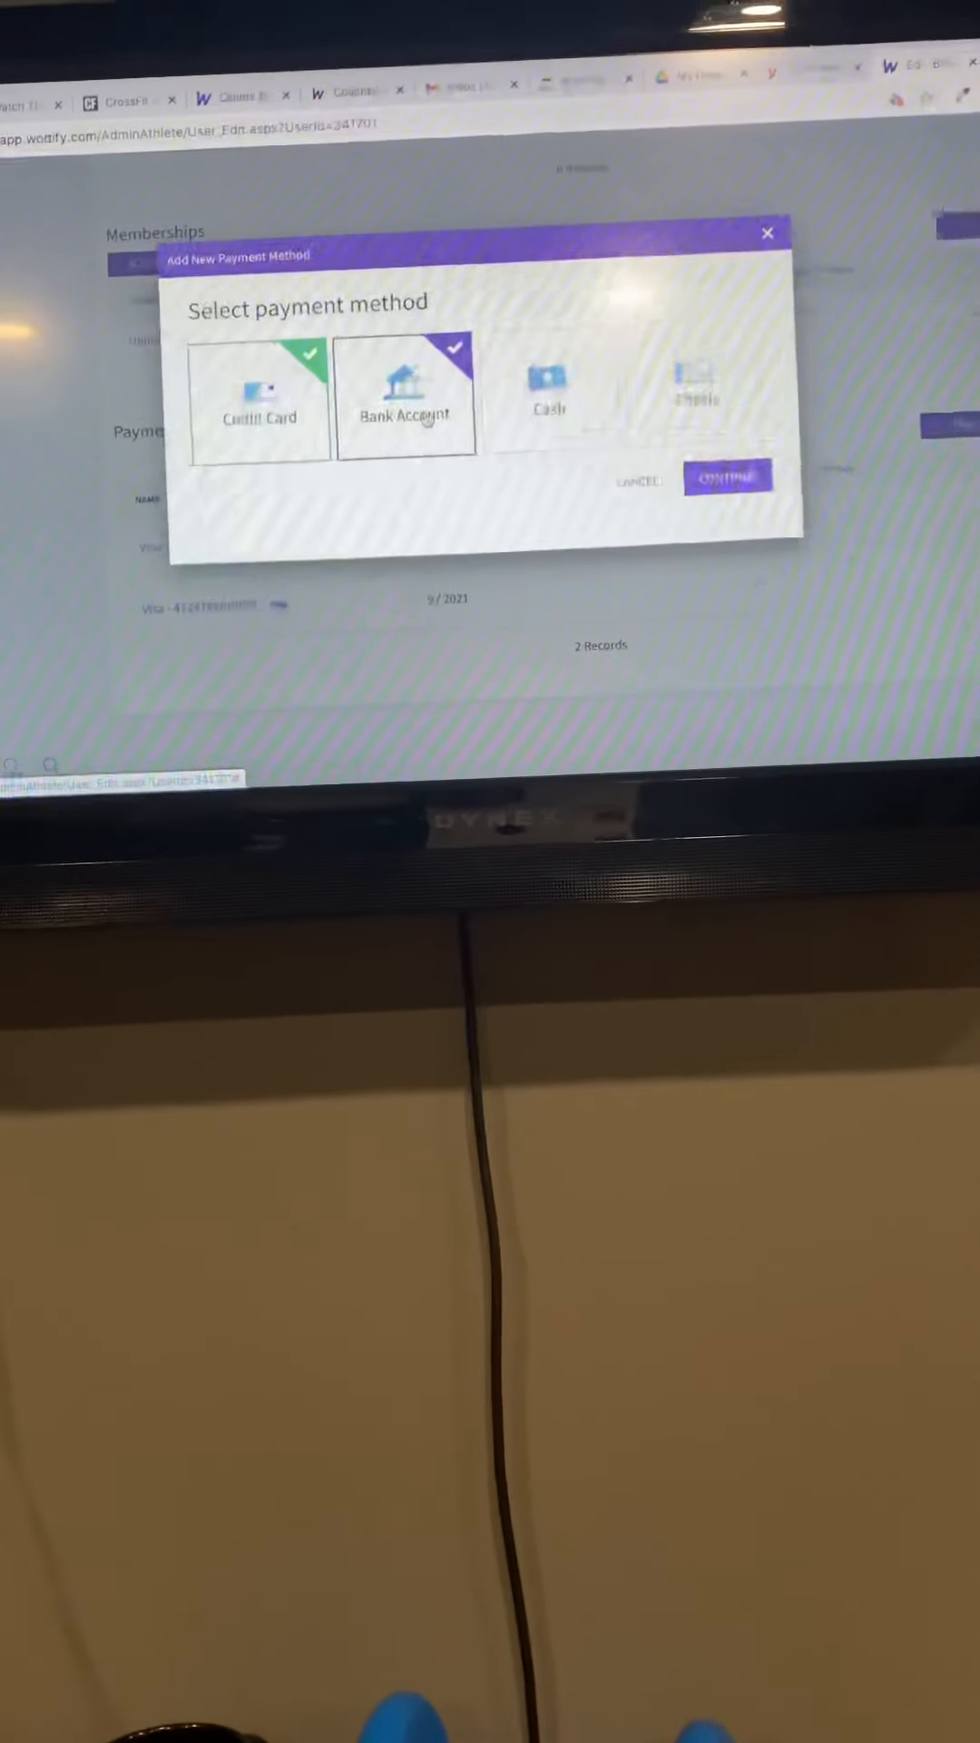
left_click(232, 395)
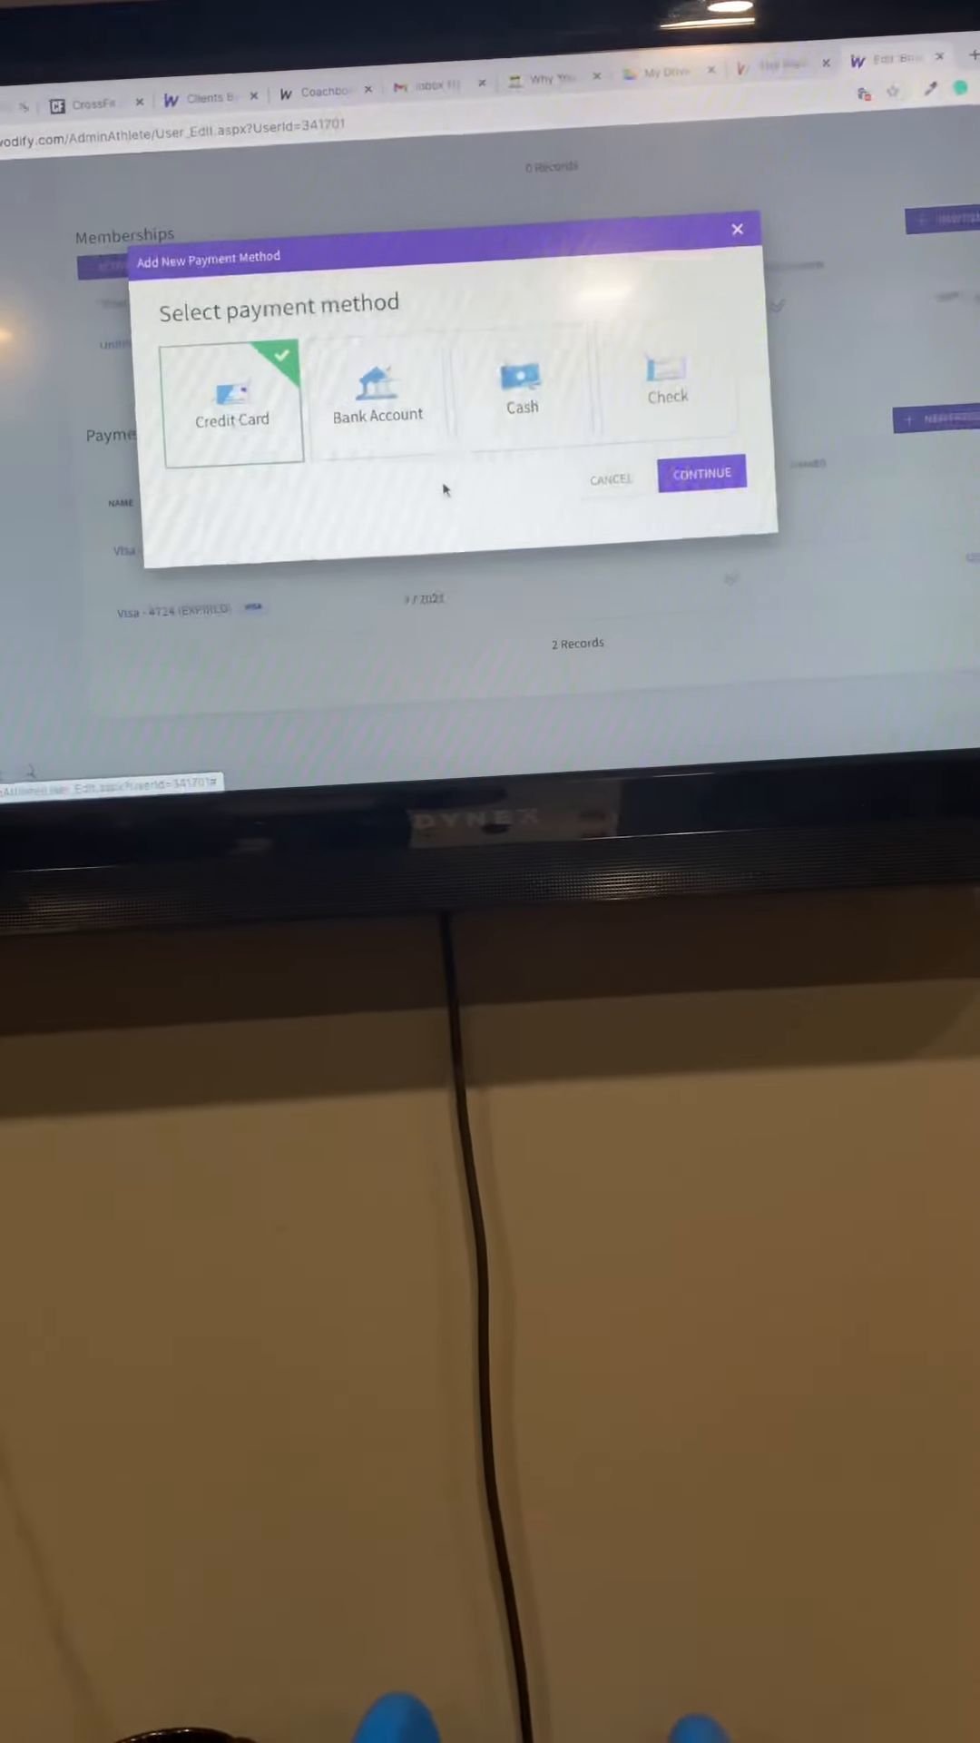
left_click(376, 390)
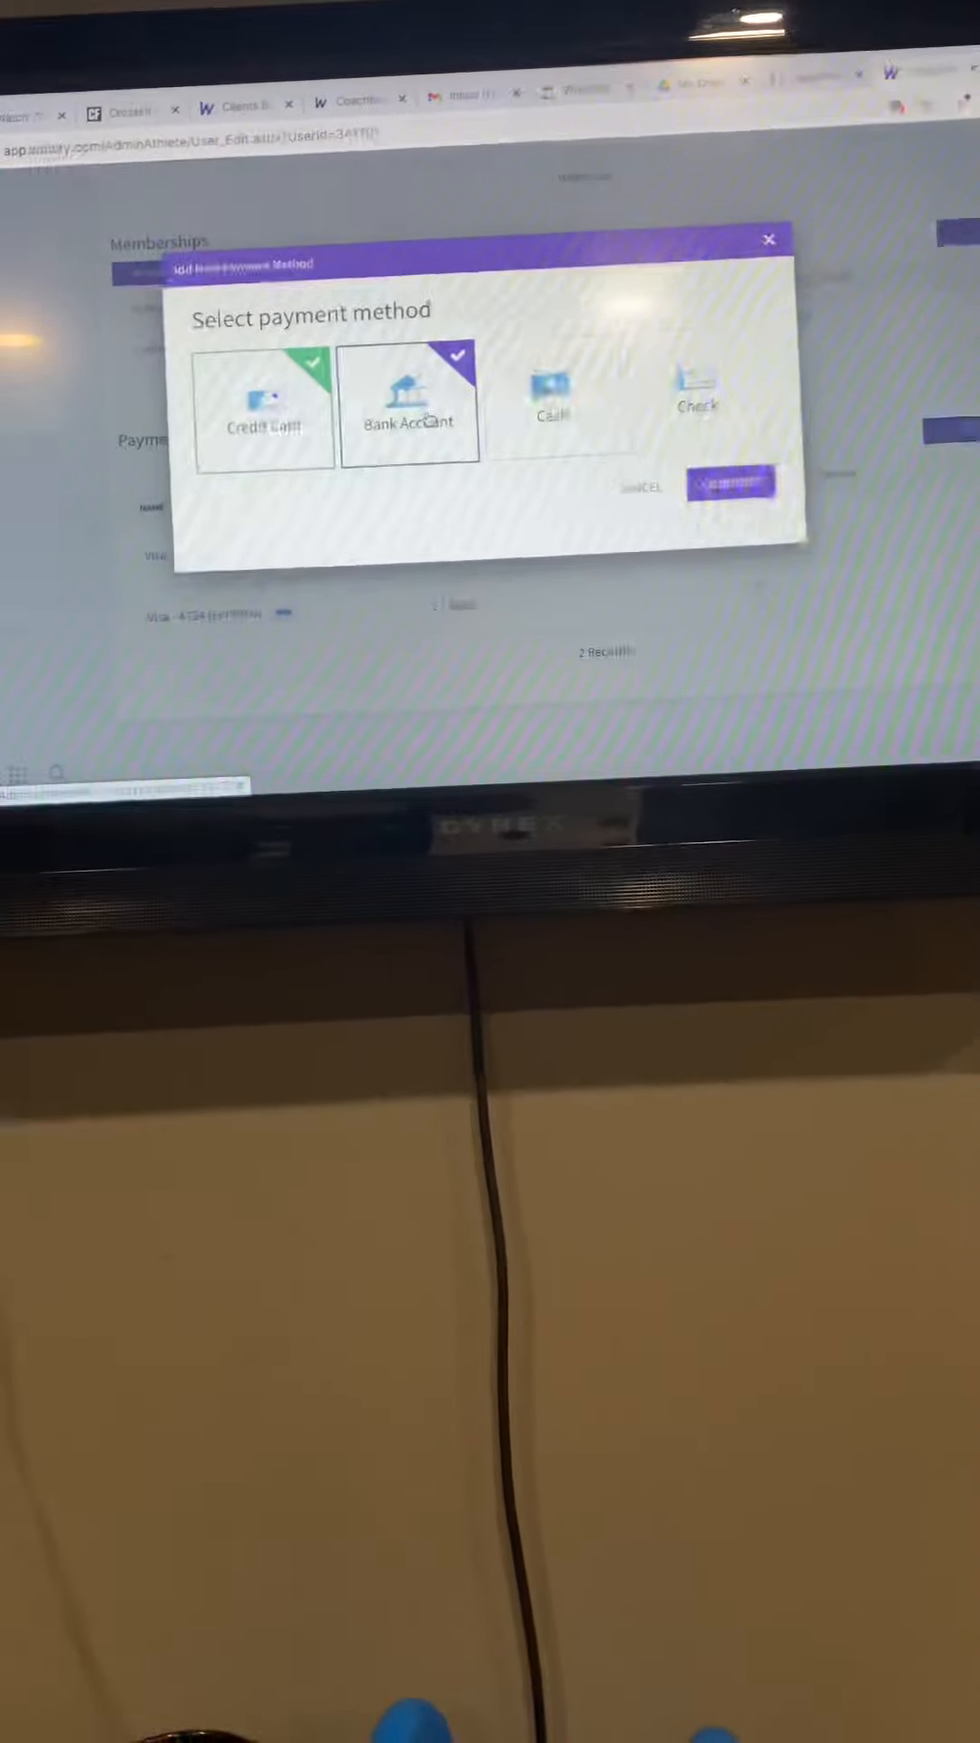
left_click(308, 412)
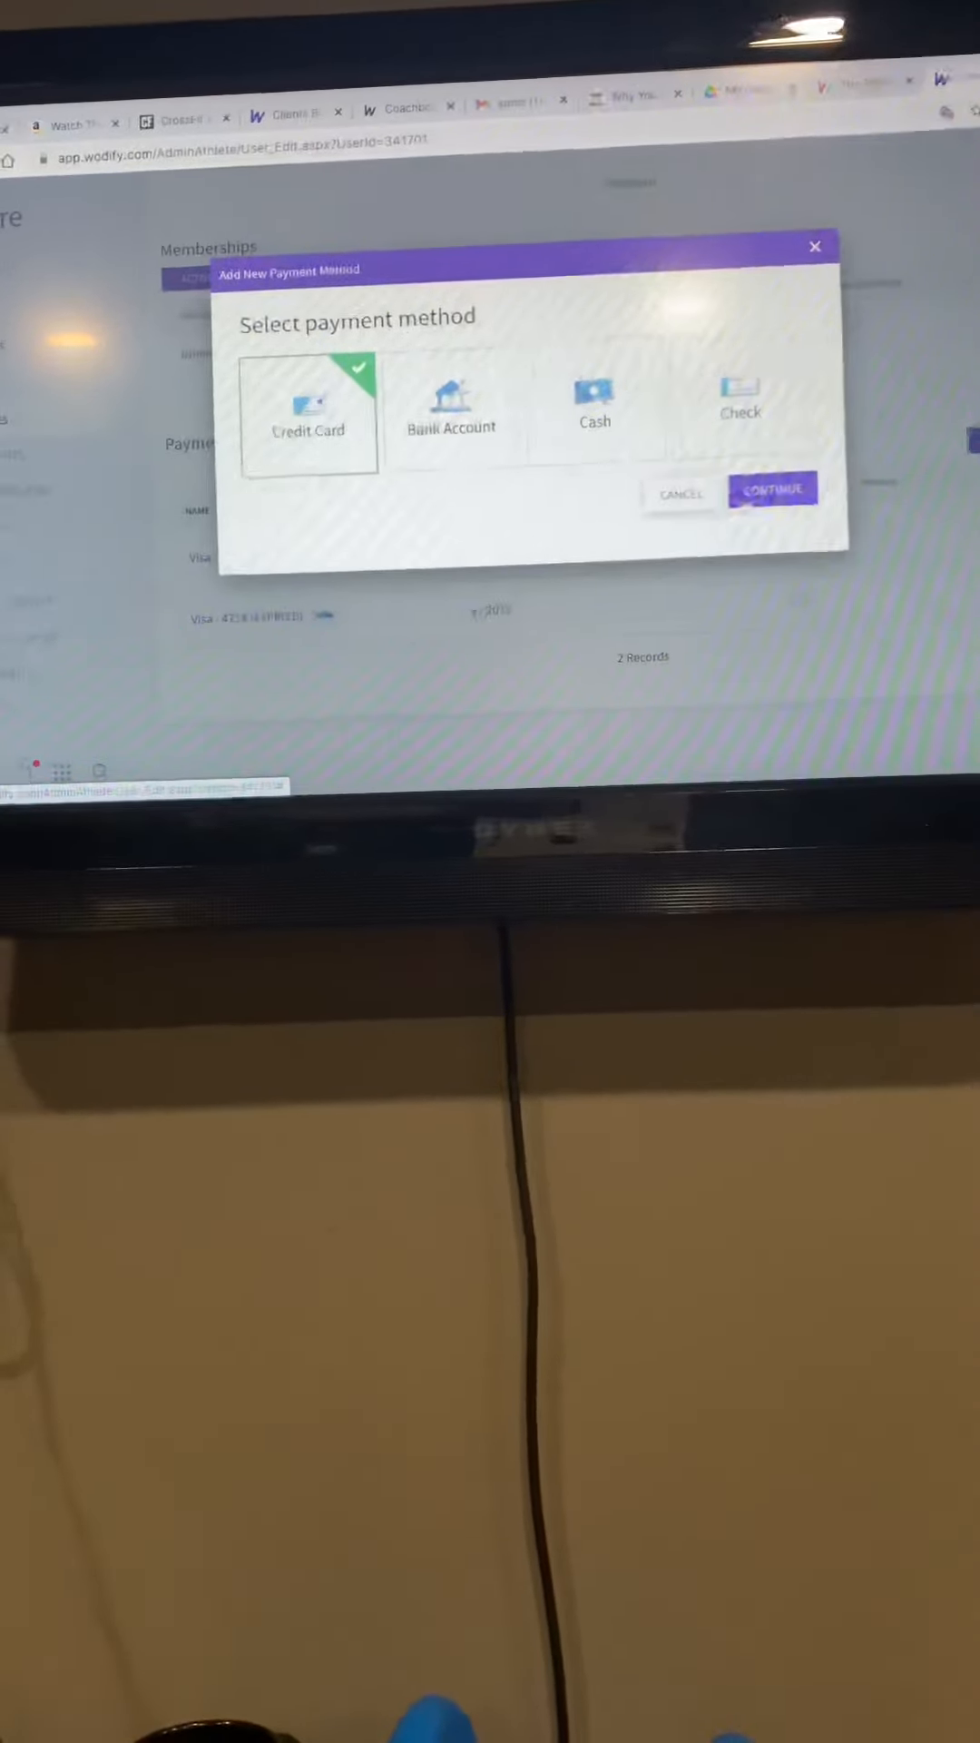
left_click(773, 490)
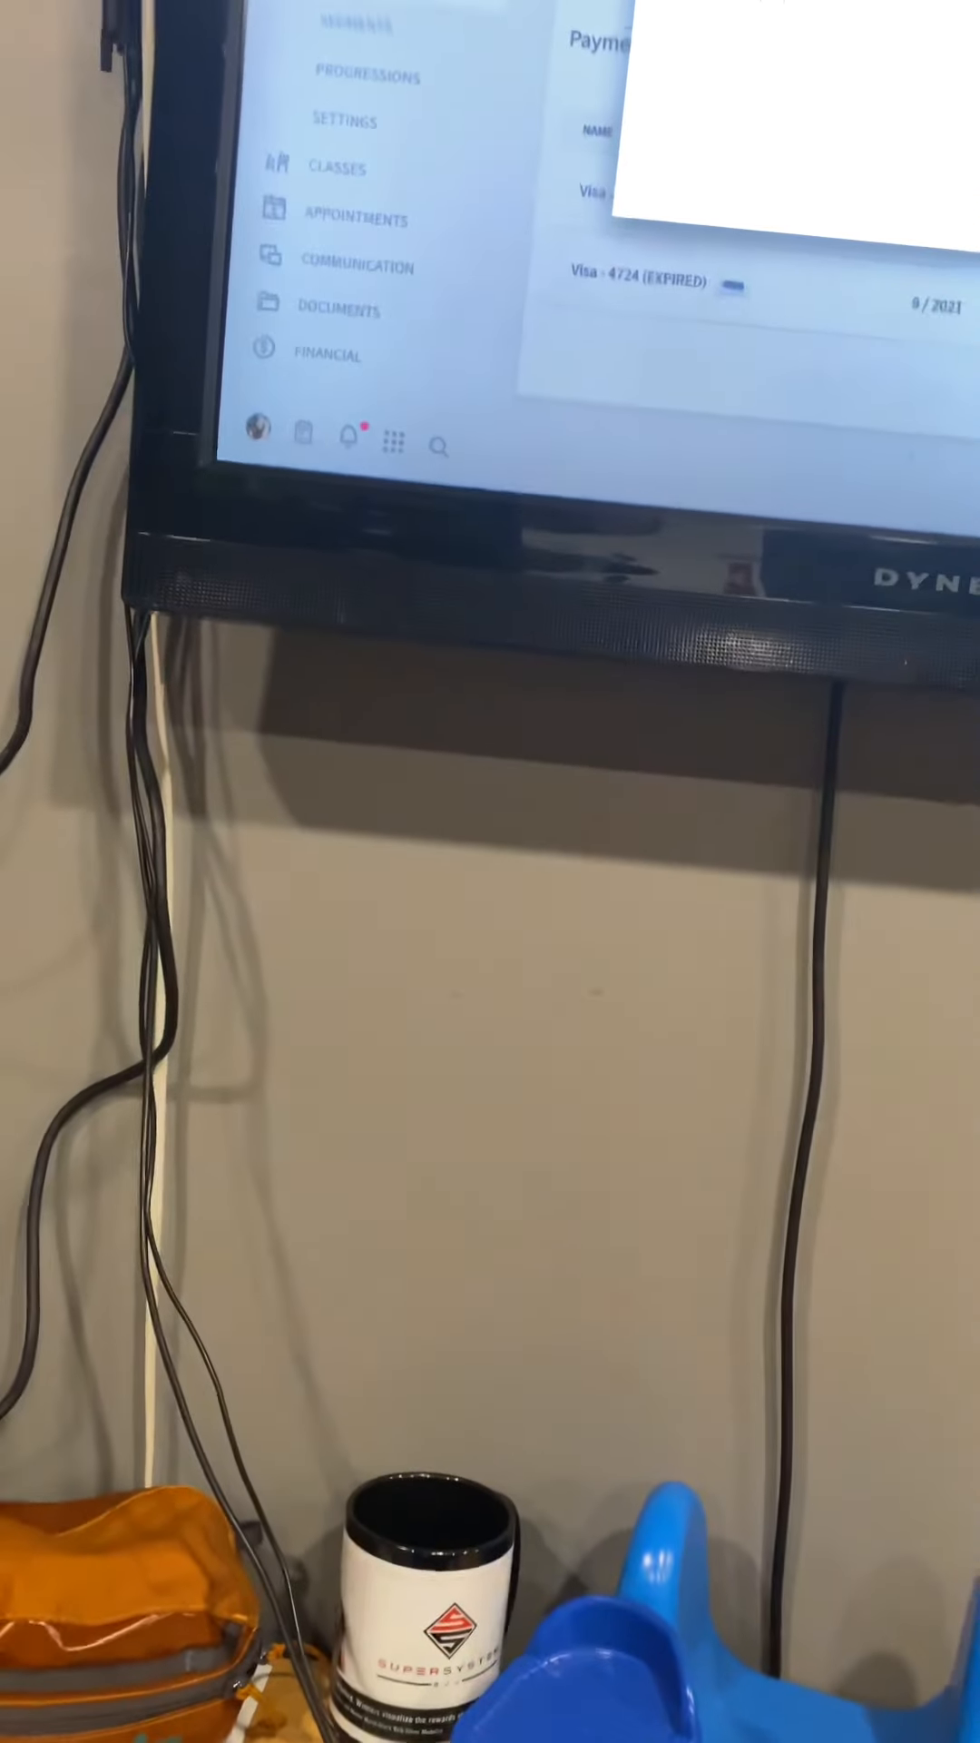
left_click(828, 119)
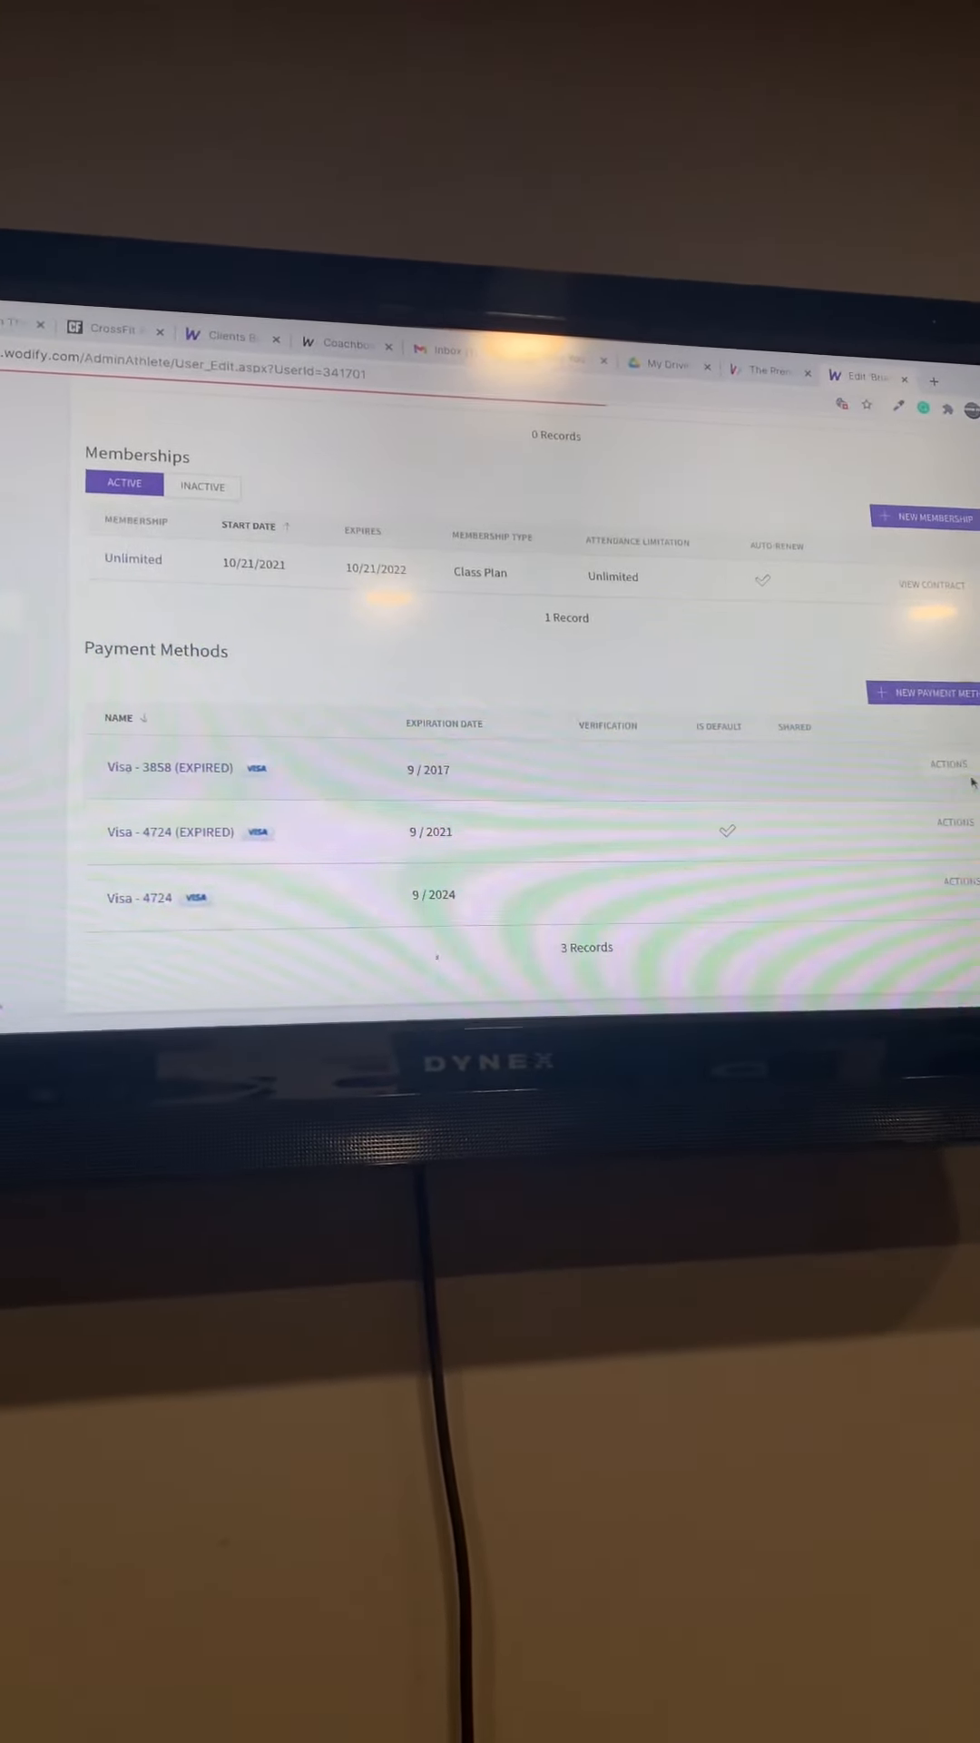
left_click(950, 821)
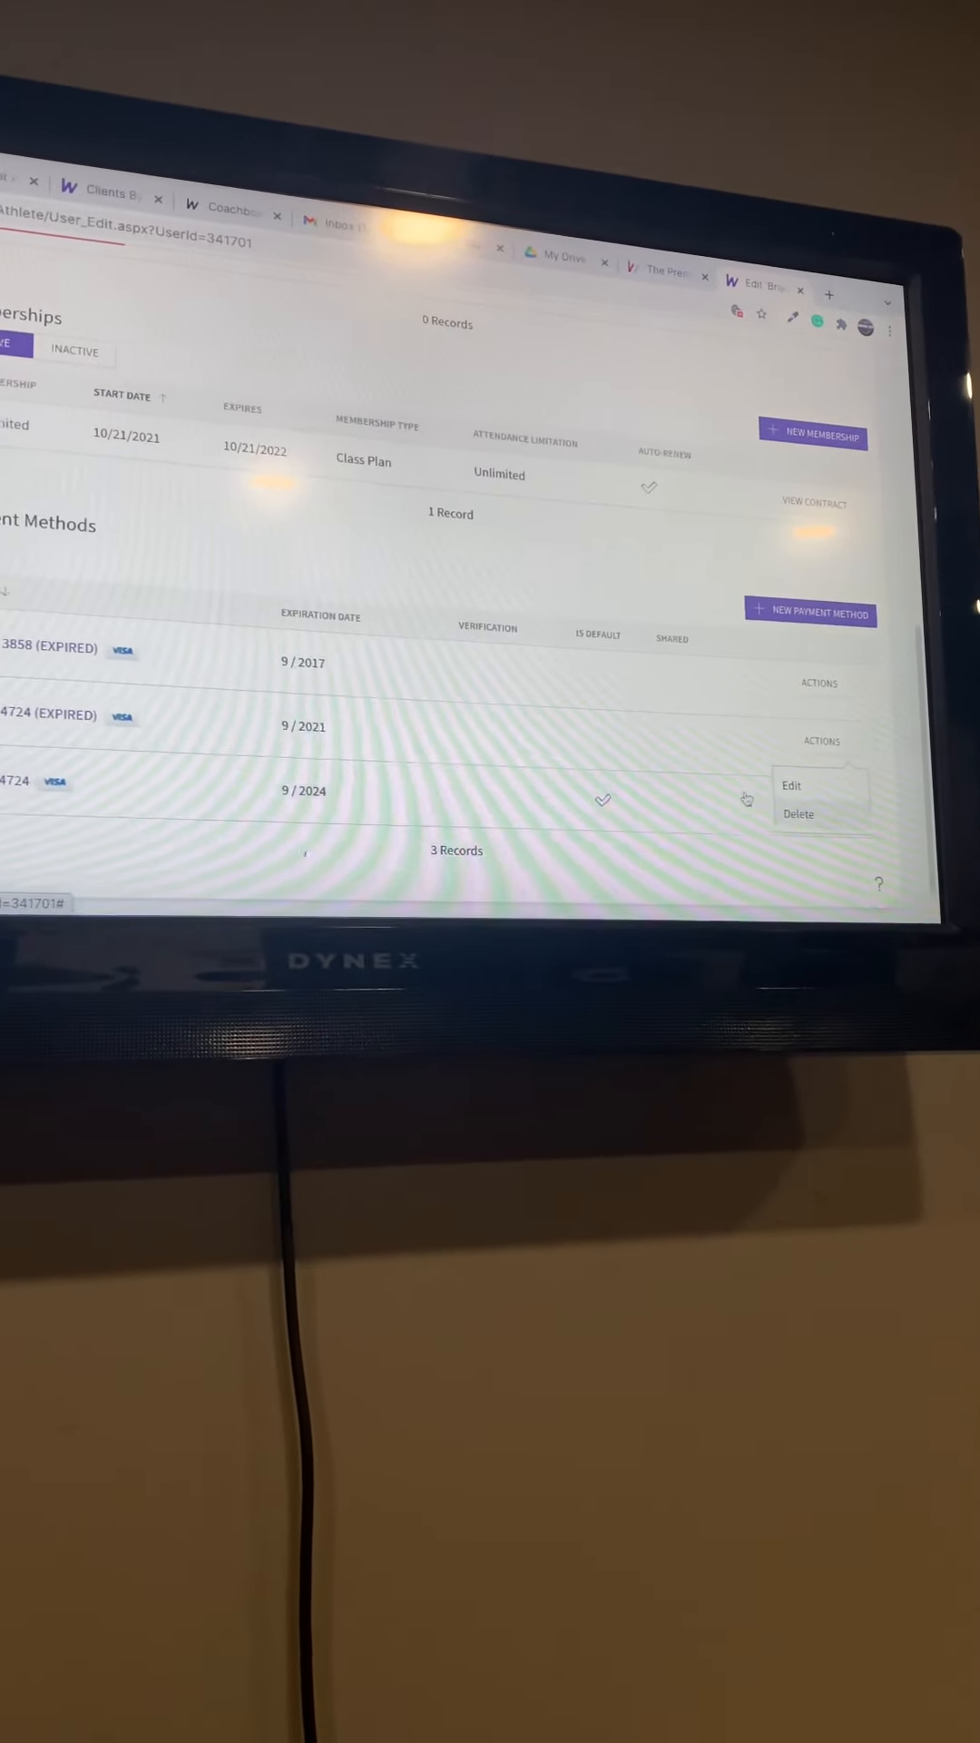
left_click(798, 814)
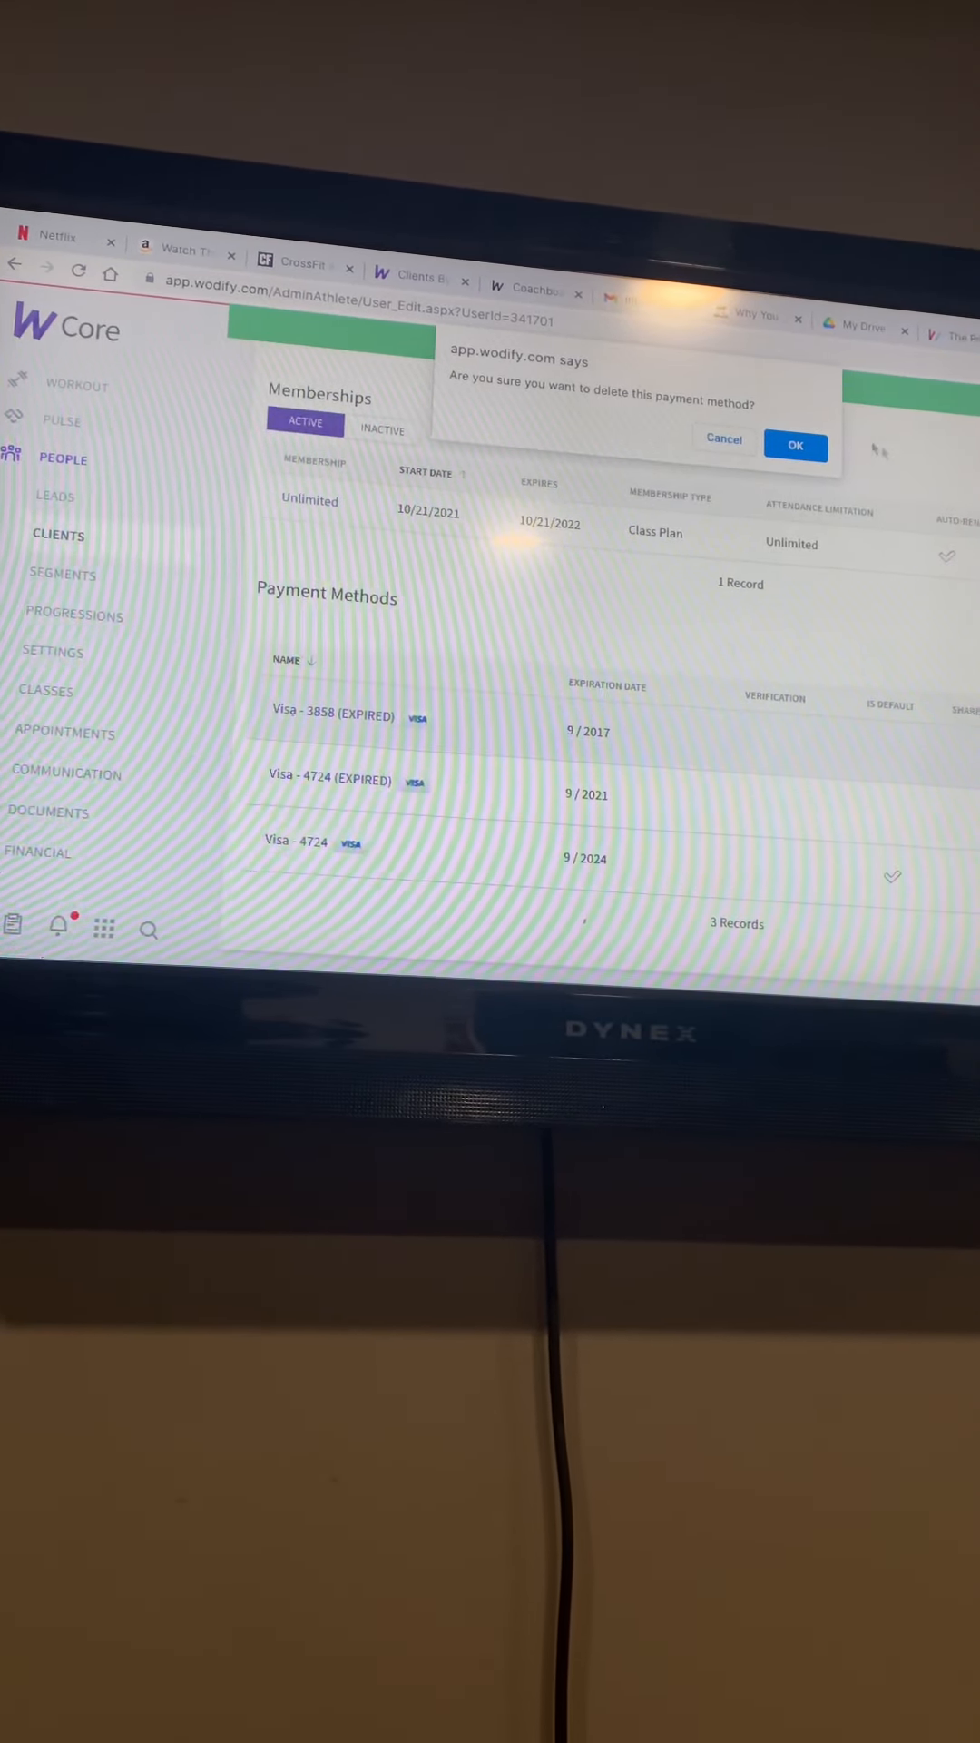
left_click(795, 446)
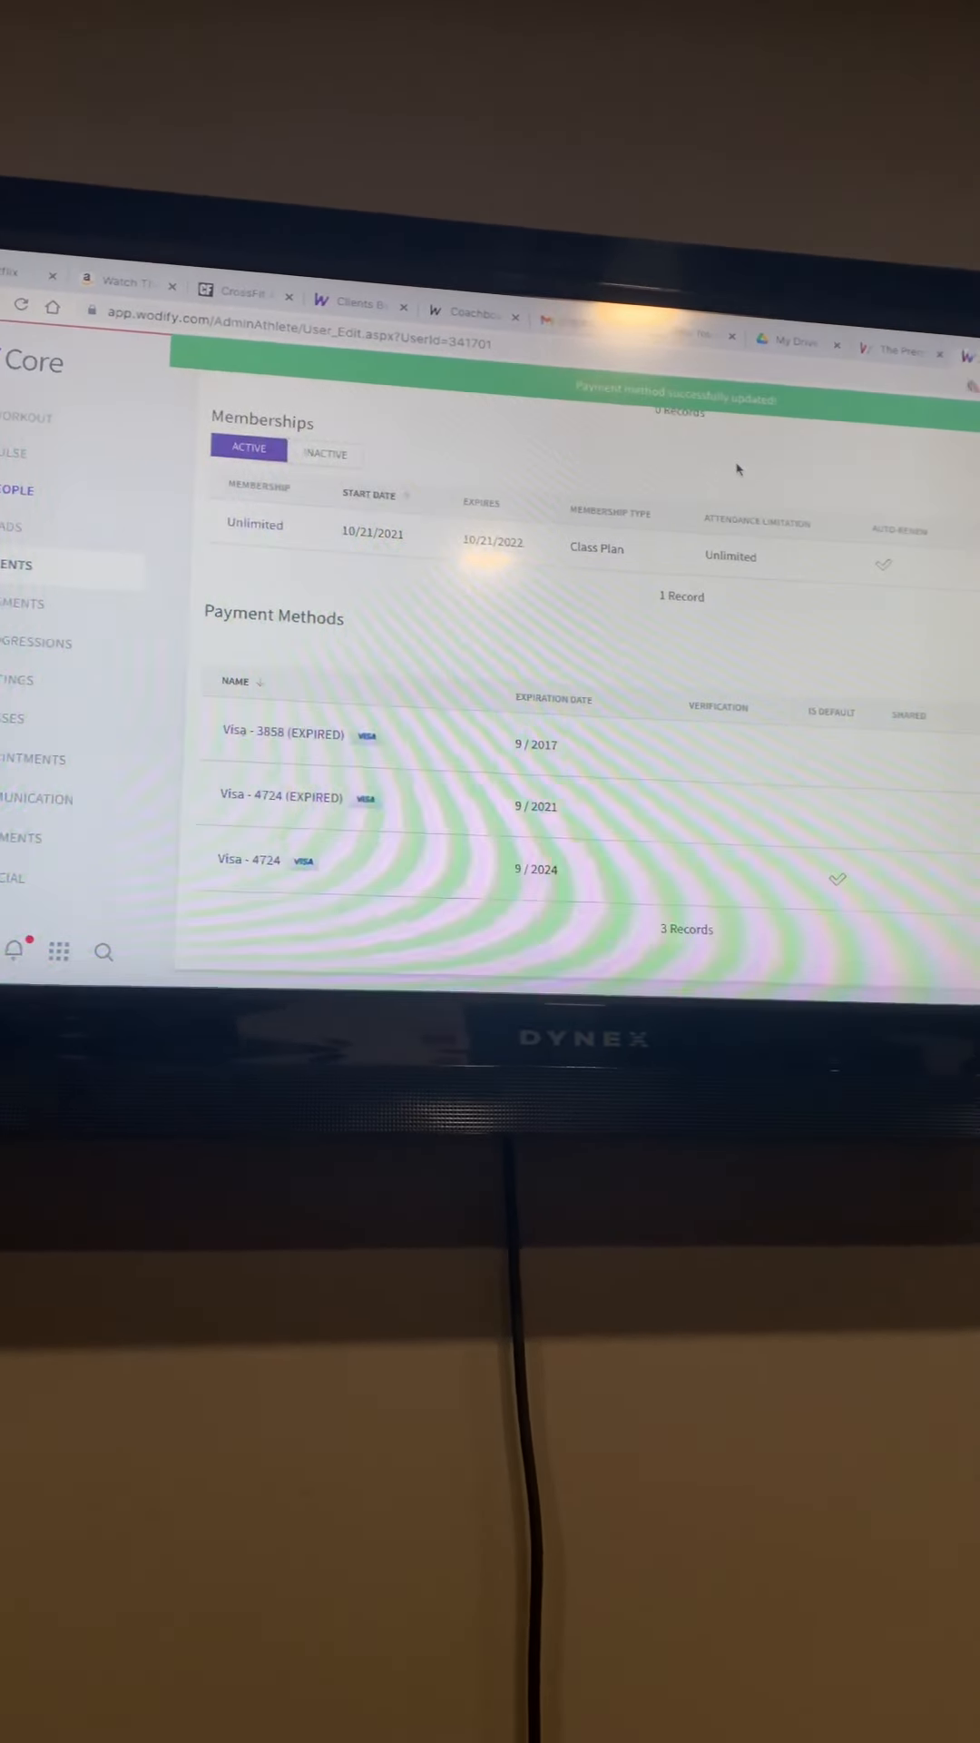